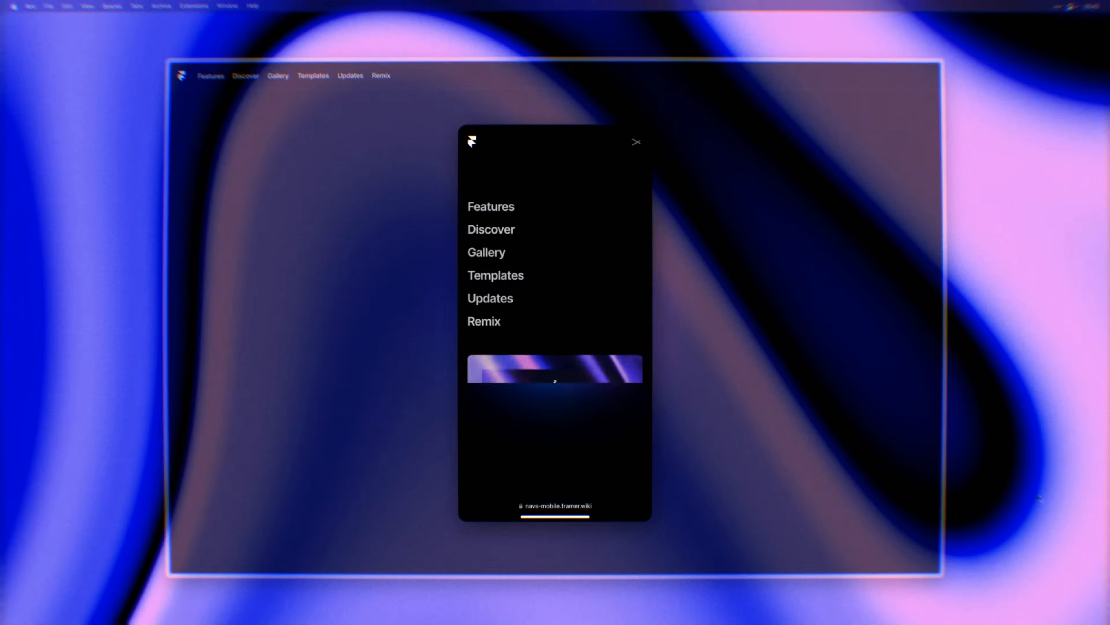
Switch from the Slideshow 2.0 demo to the Indx site with Boreas, Zephyros, Notos and Euros sections.
click(635, 142)
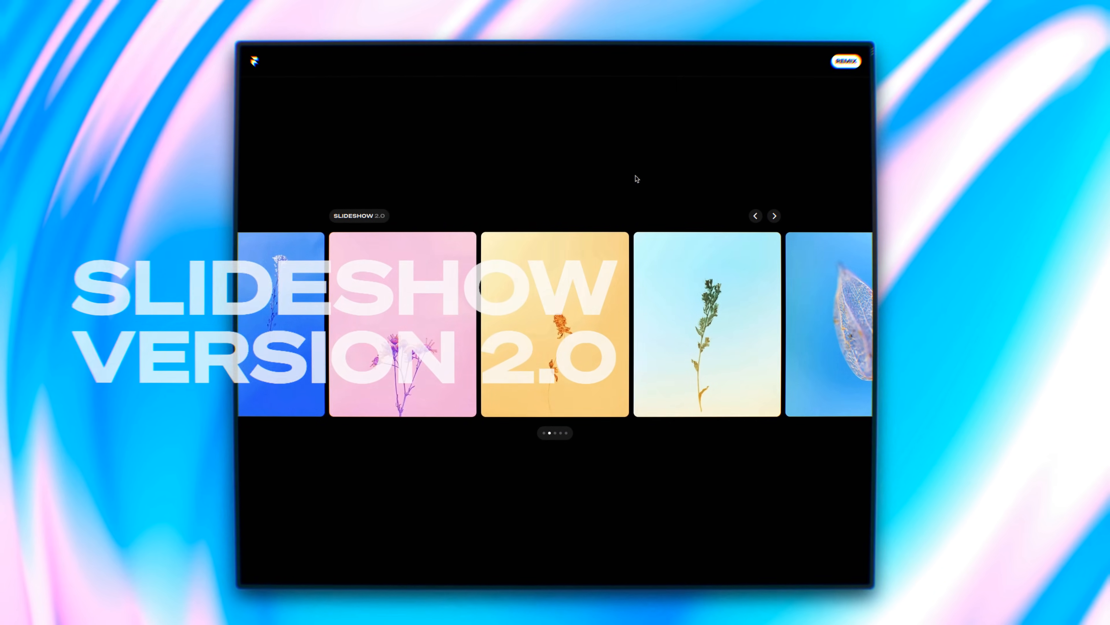
click(773, 215)
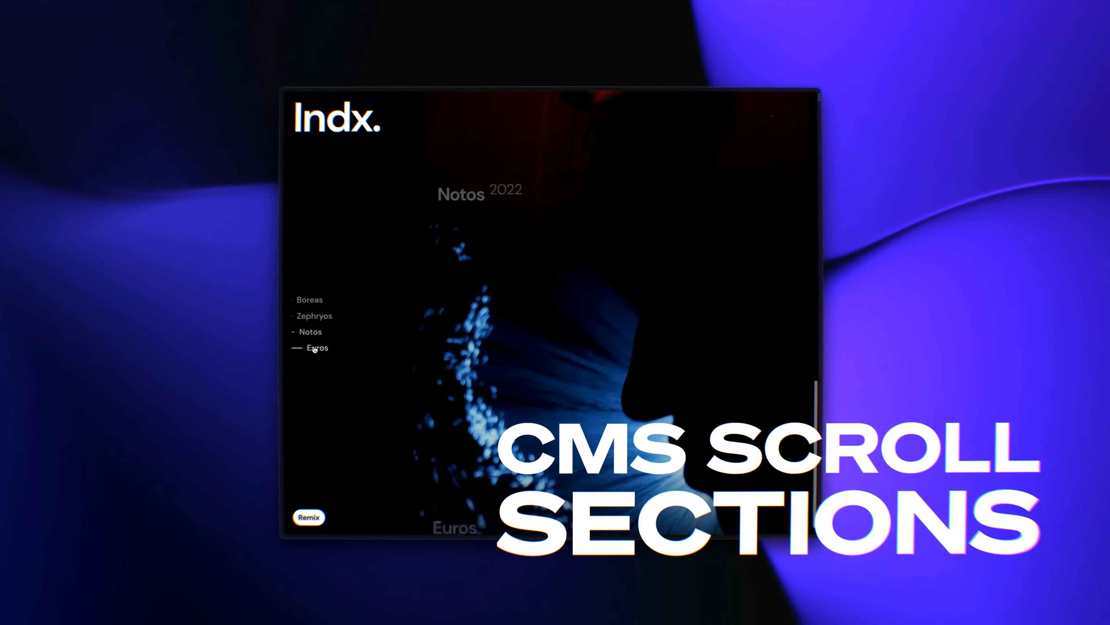
Move through the Anemoi gallery and Effects demo to the CMS Colors collection with its Lavender item.
scroll(down, 3)
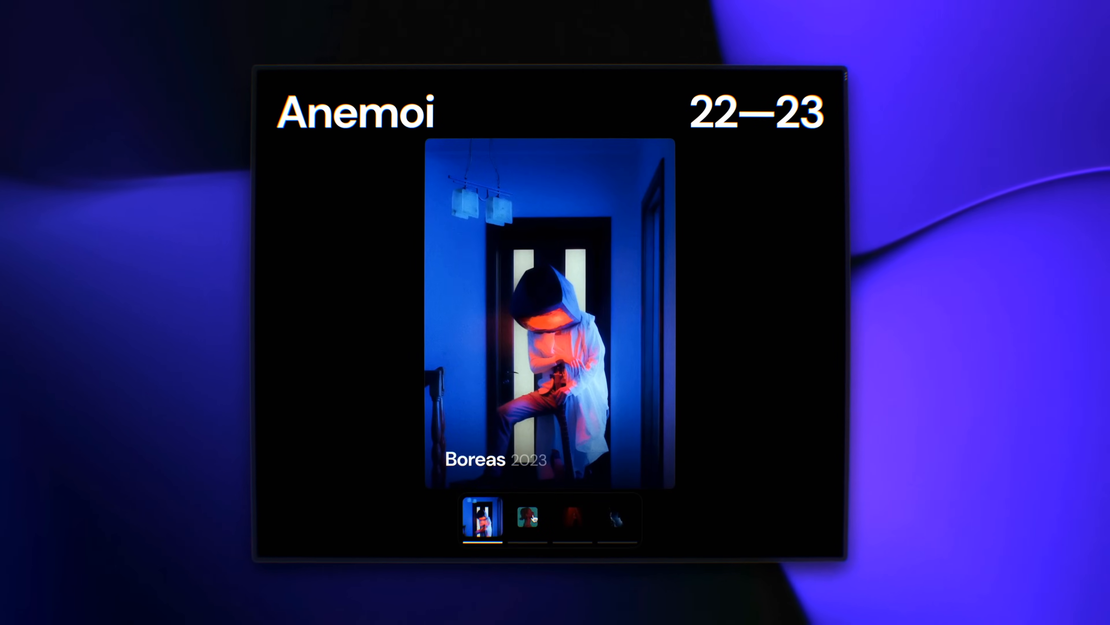
click(527, 523)
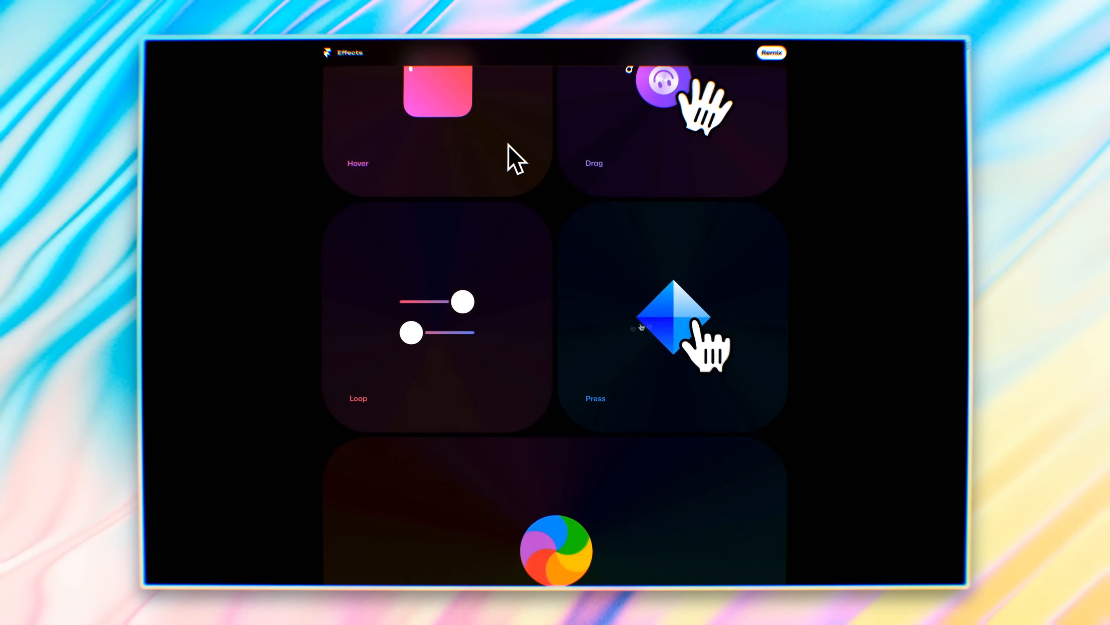
scroll(down, 3)
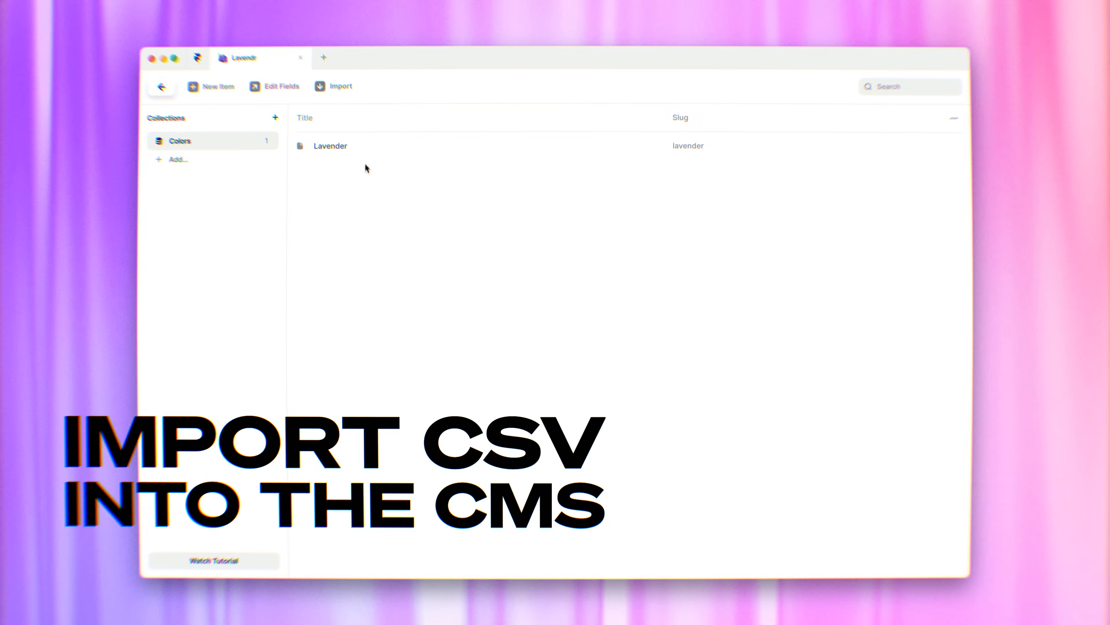
Show the blog in light and dark appearance, then its Site Search overlay on the Desktop breakpoint.
click(333, 86)
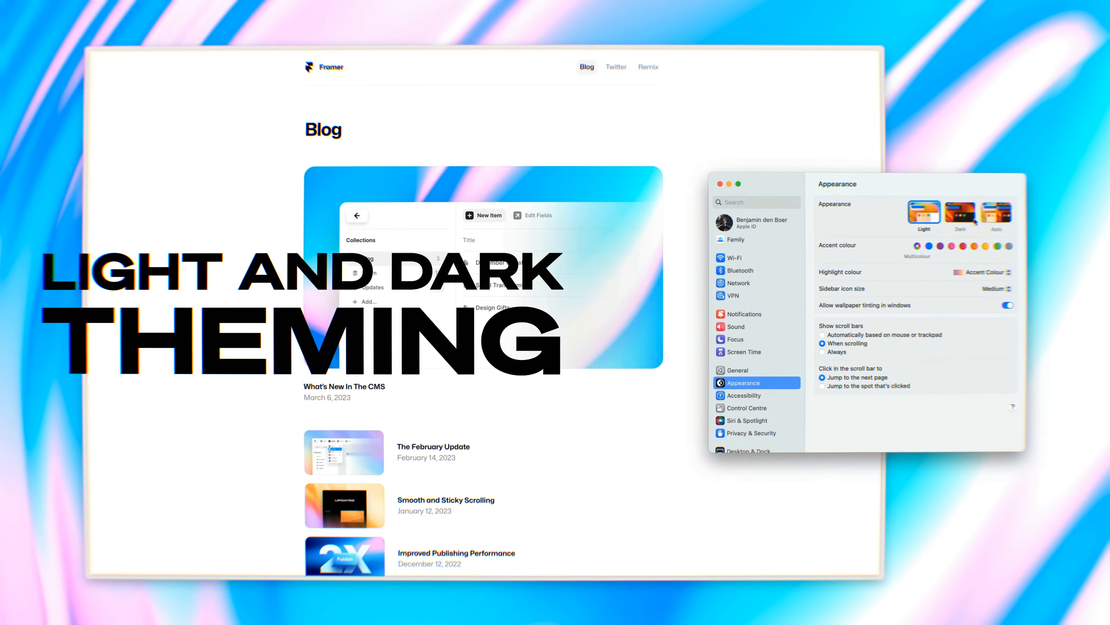
click(965, 212)
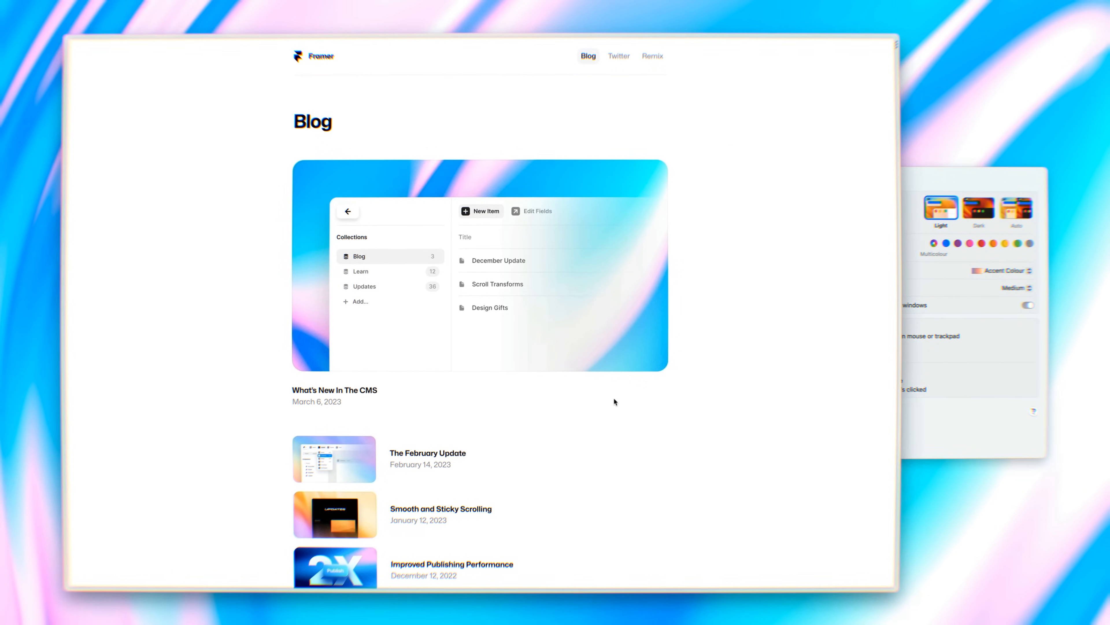
scroll(down, 3)
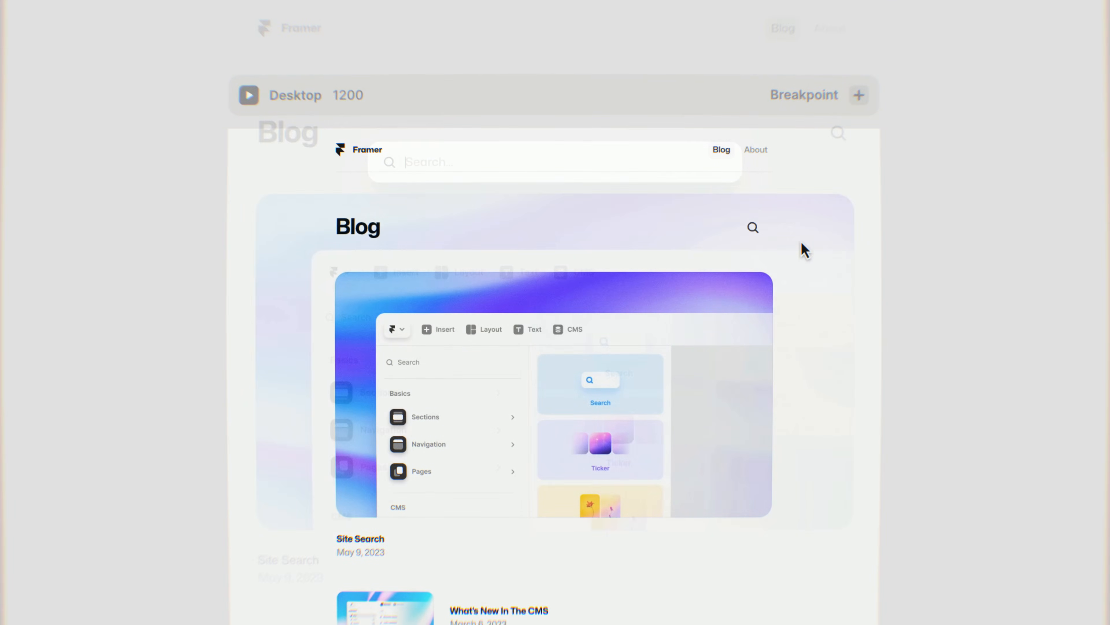
Add a Fill Transform variable mapping Type Talk to Pink with #0099FF fallback.
text(Se)
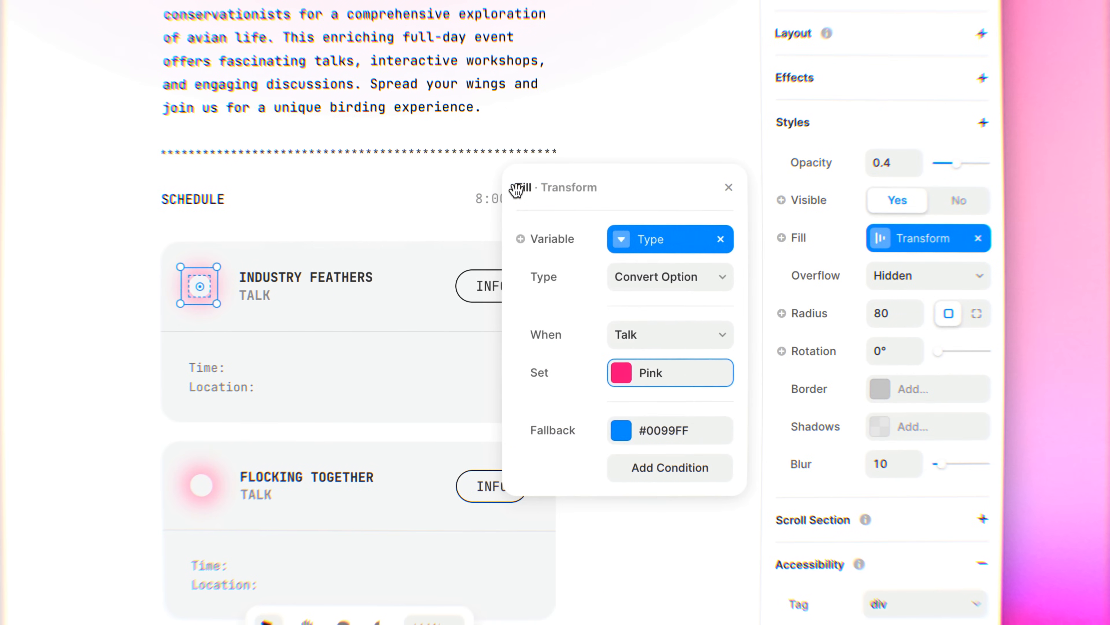
mouse_move(573, 376)
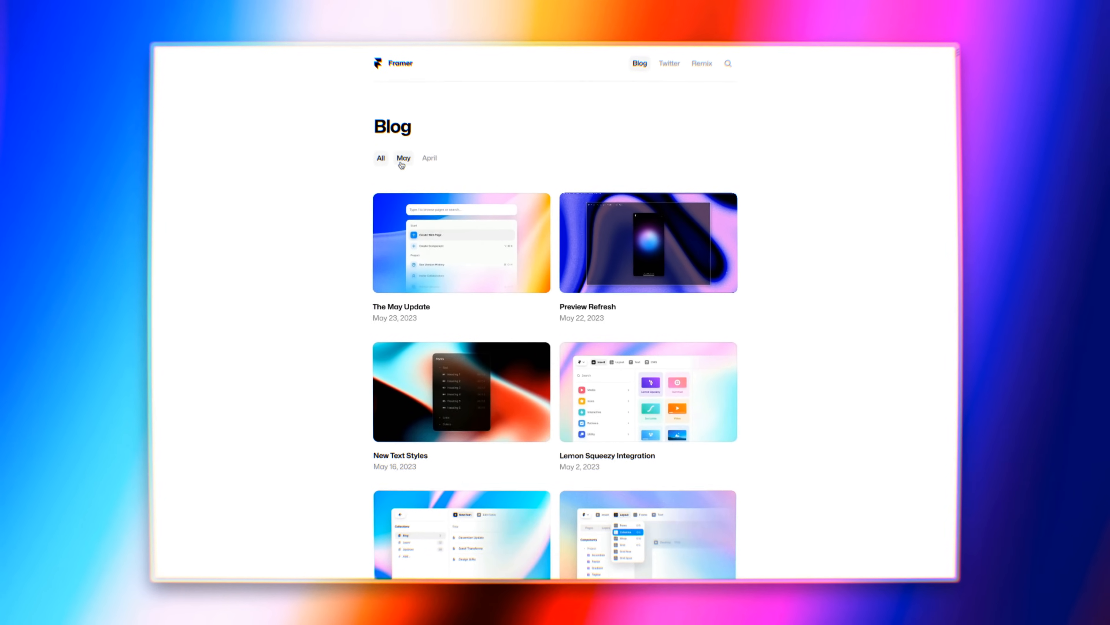
Filter the dark blog to May posts, then navigate to Docs with the animated page transition.
click(428, 157)
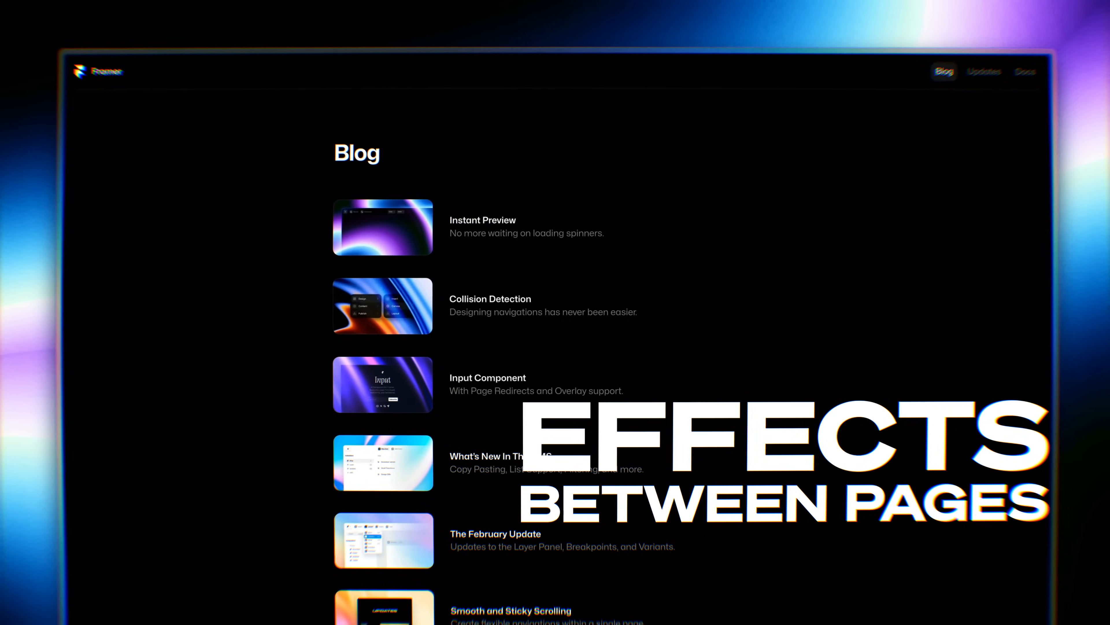
click(1025, 71)
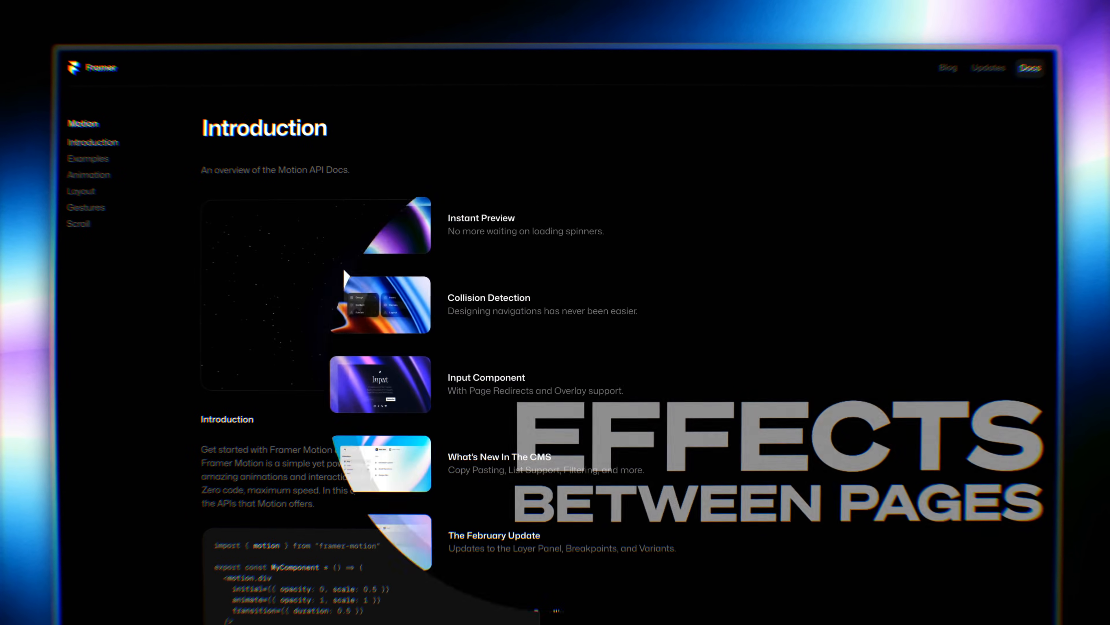